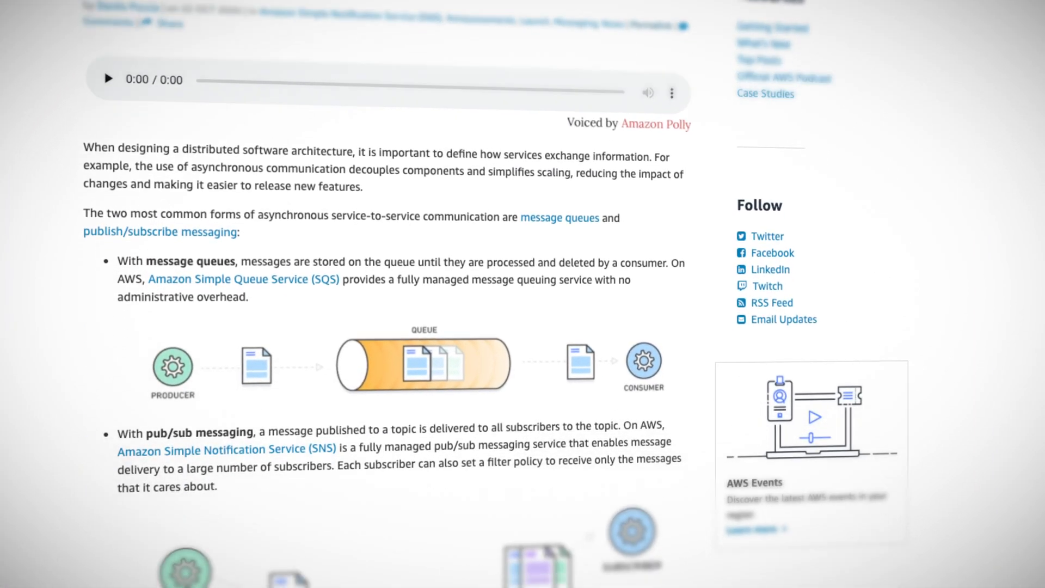
scroll("down", 3)
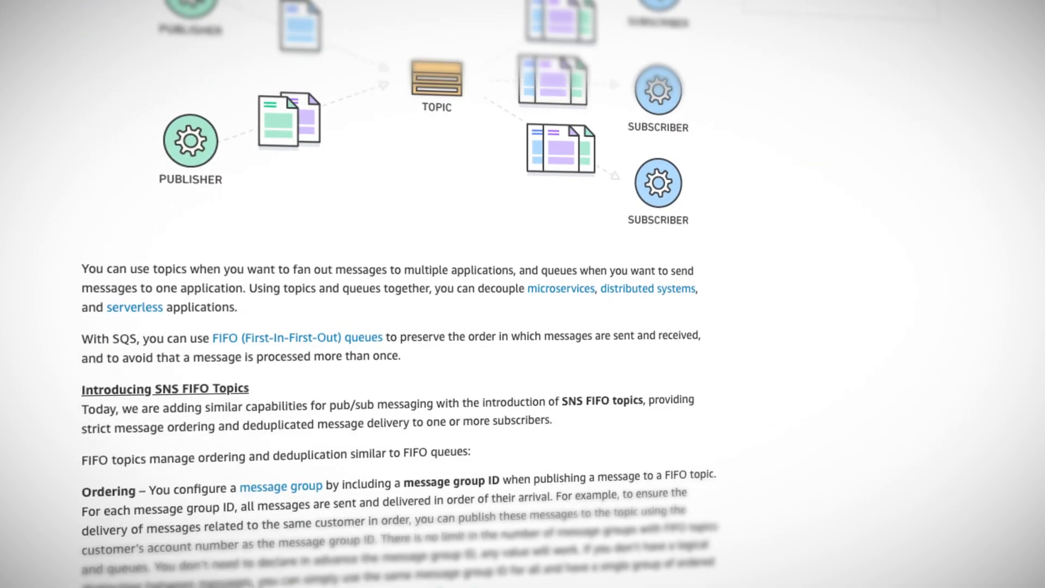
scroll("down", 3)
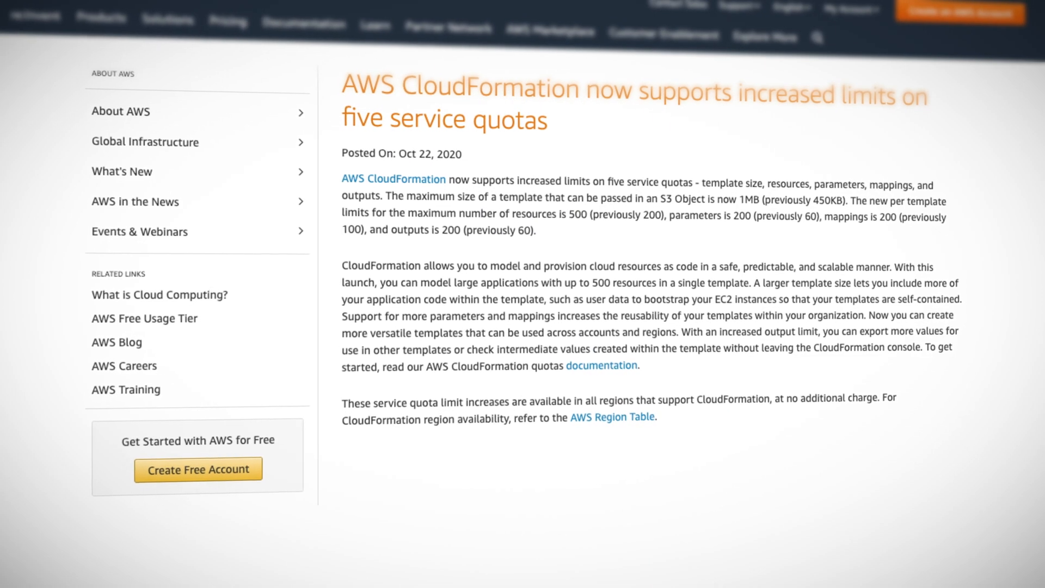
scroll("down", 3)
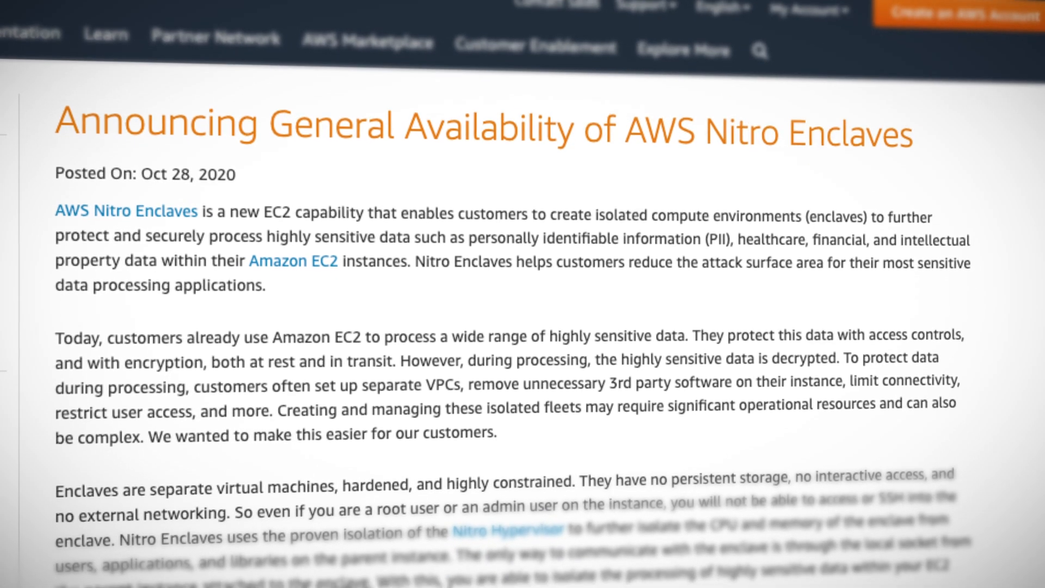
scroll("down", 3)
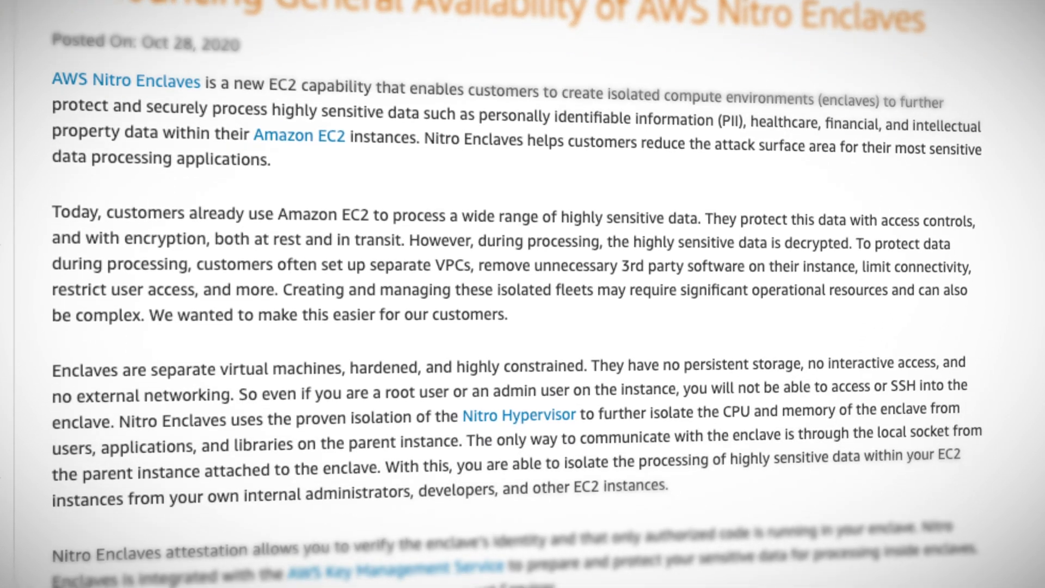
scroll("down", 3)
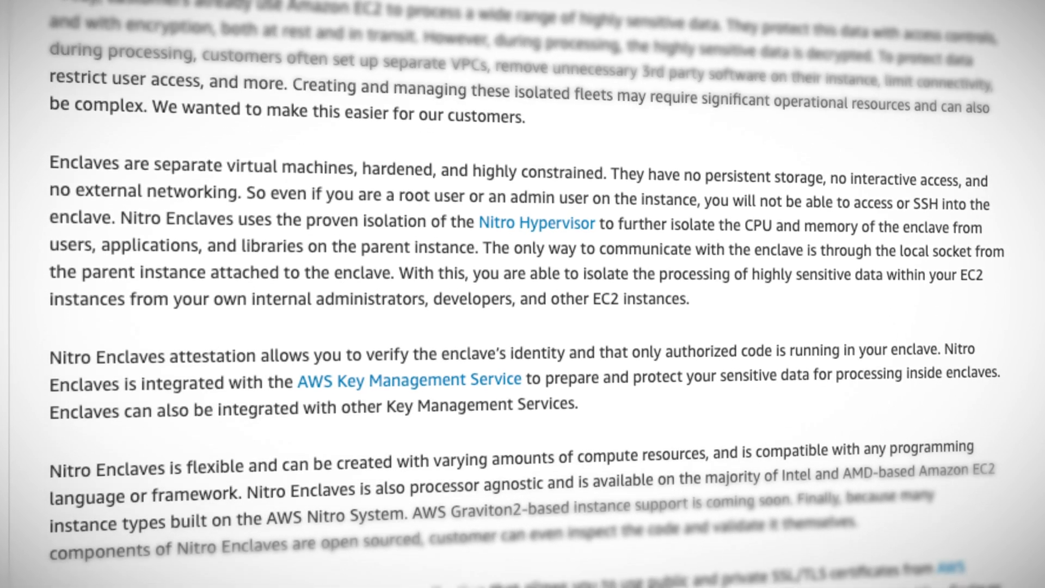